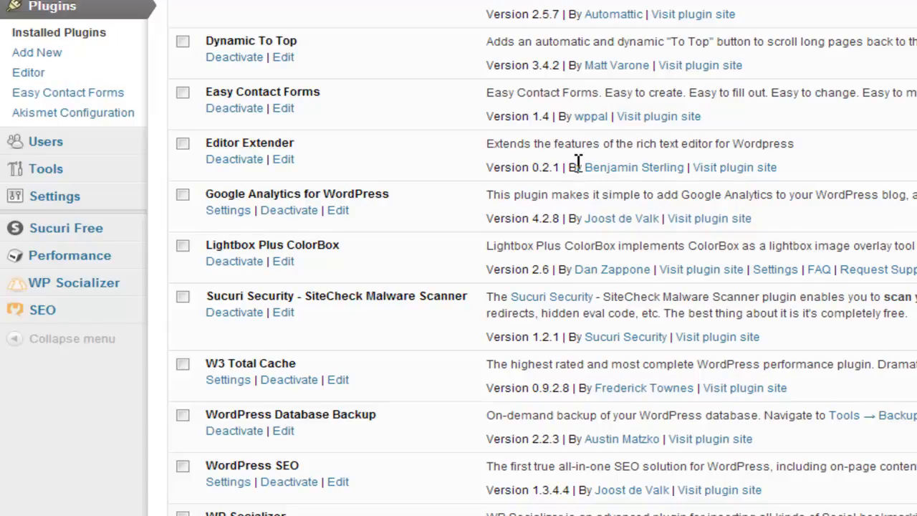
# Highlight the WordPress Database Backup plugin, then go to its Tools > Backup page.
pyautogui.doubleClick(290, 414)
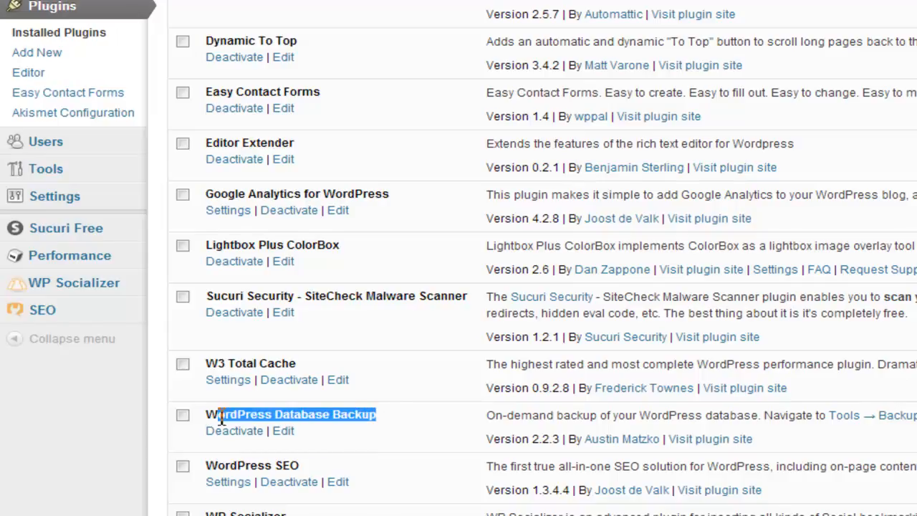
pyautogui.doubleClick(290, 414)
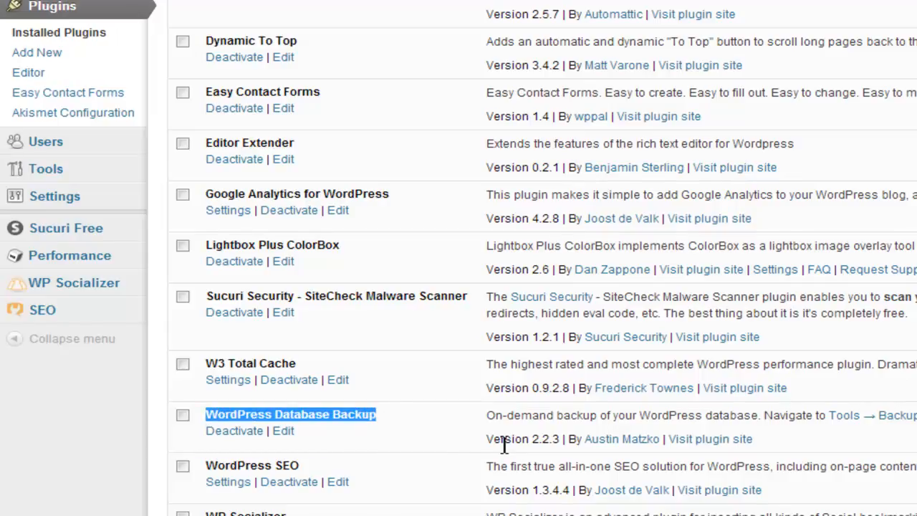
pyautogui.moveTo(440, 432)
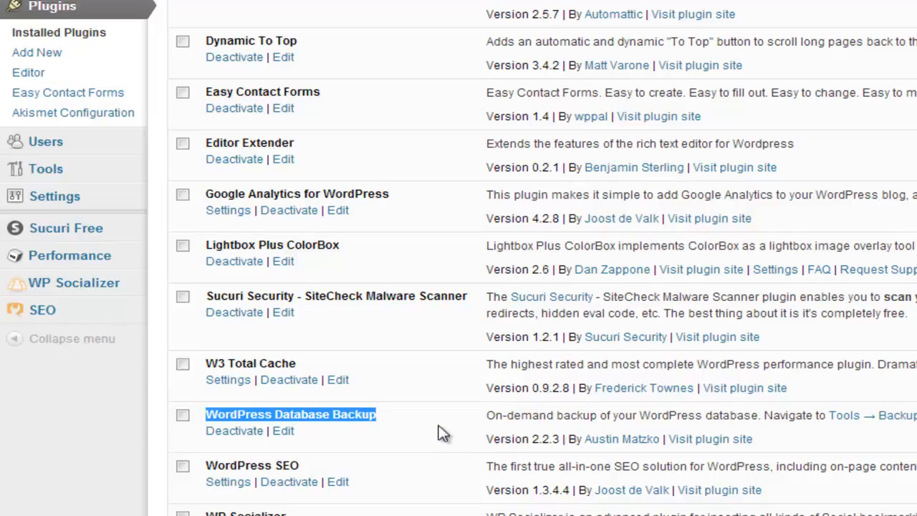
pyautogui.moveTo(45, 141)
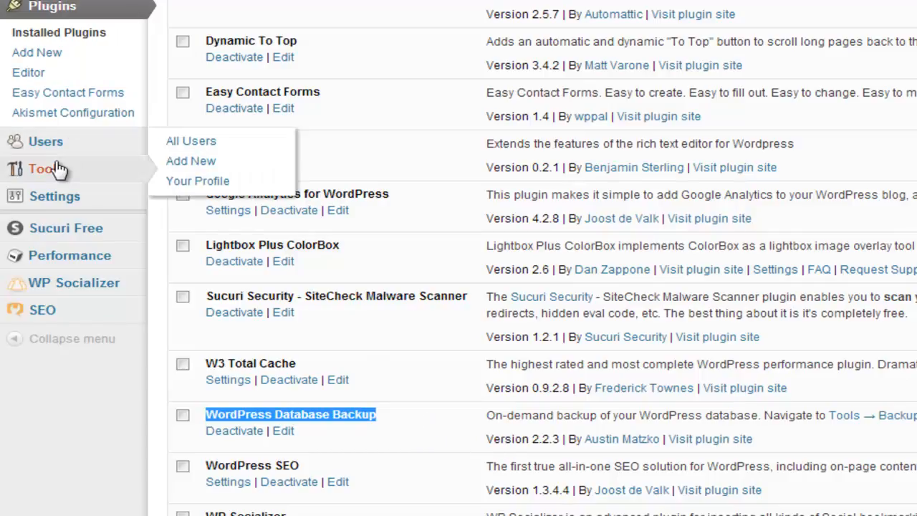
pyautogui.moveTo(45, 168)
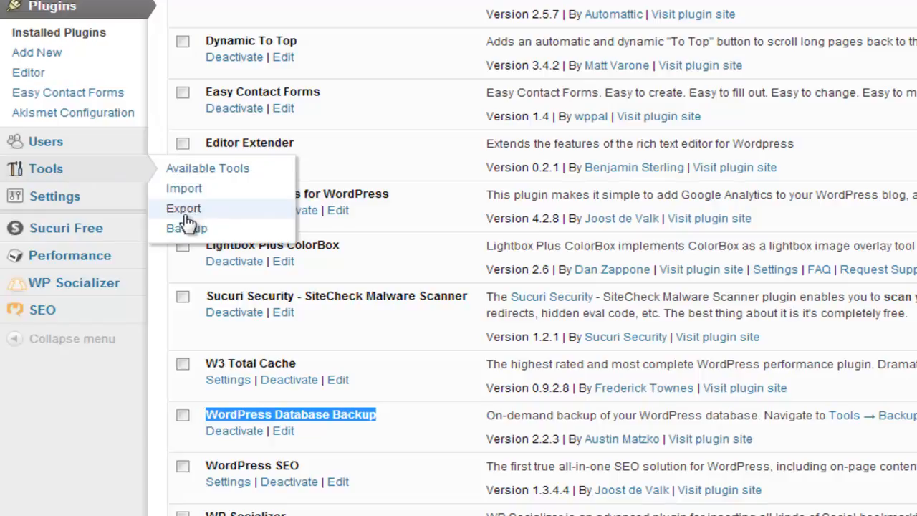
pyautogui.click(186, 228)
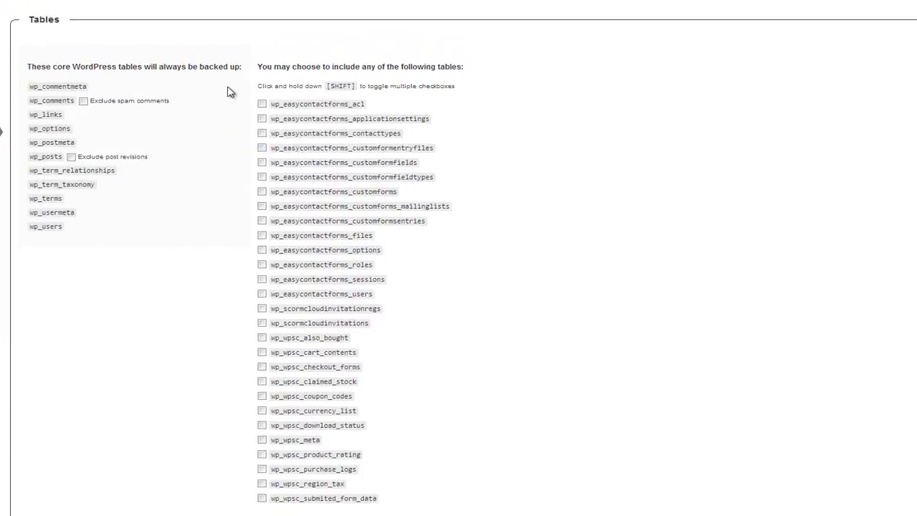
pyautogui.moveTo(81, 160)
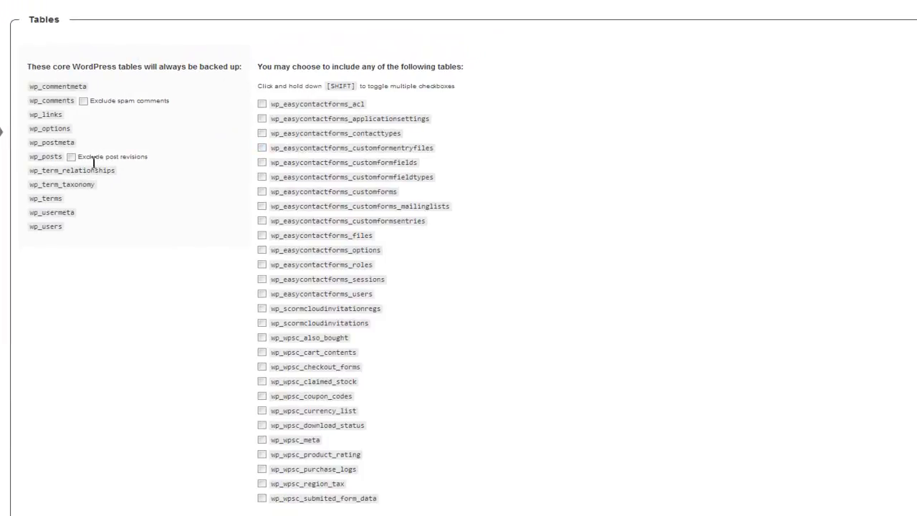
pyautogui.moveTo(90, 211)
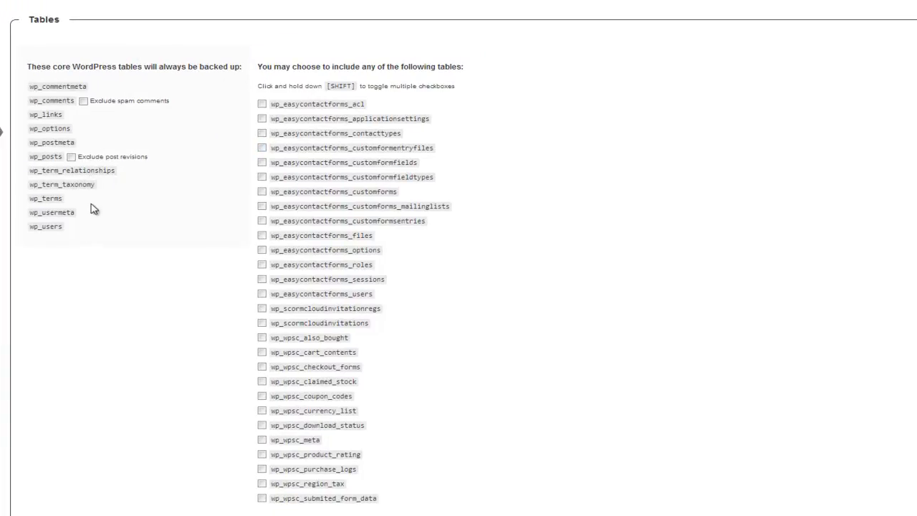
pyautogui.moveTo(106, 144)
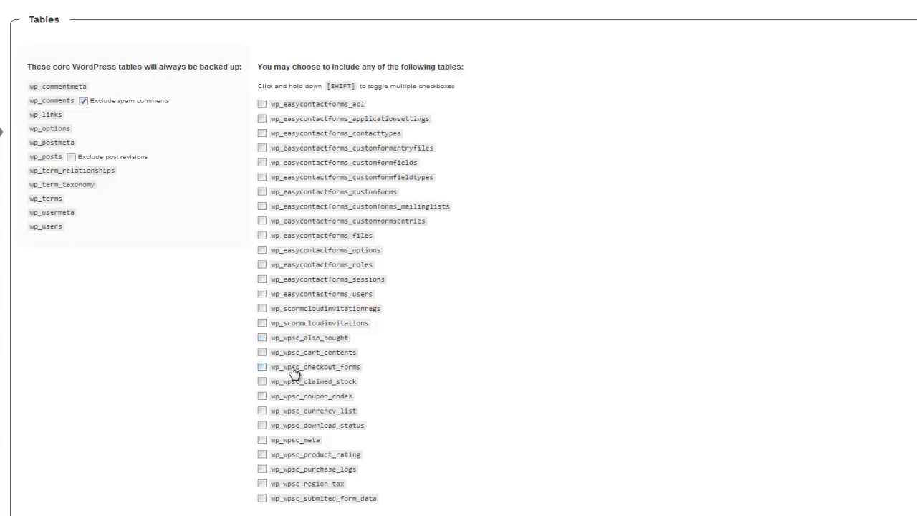
pyautogui.moveTo(320, 292)
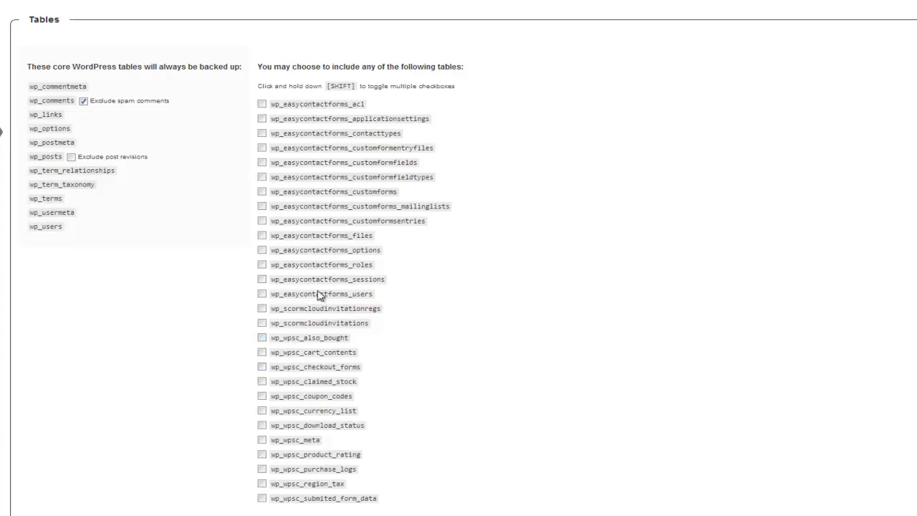
pyautogui.moveTo(408, 352)
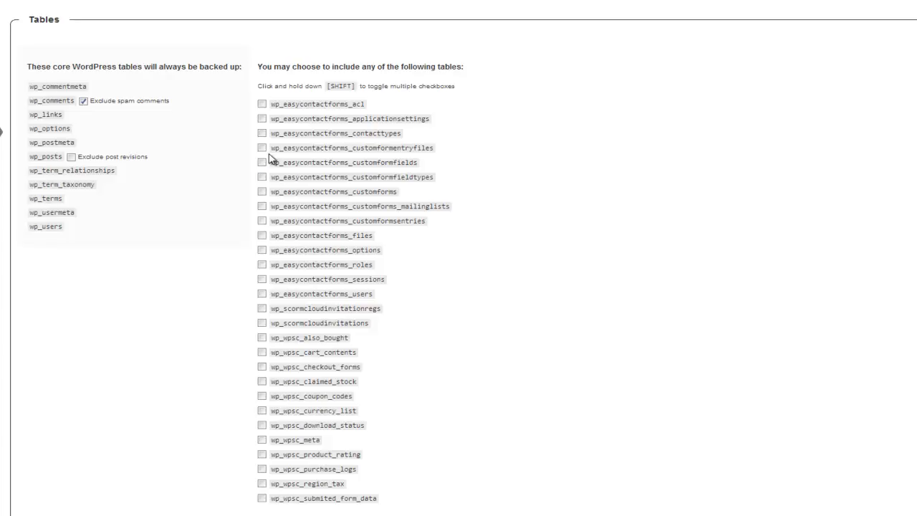
# Scroll down past the excluded-tables list to the Backup Options section.
pyautogui.scroll(-3)
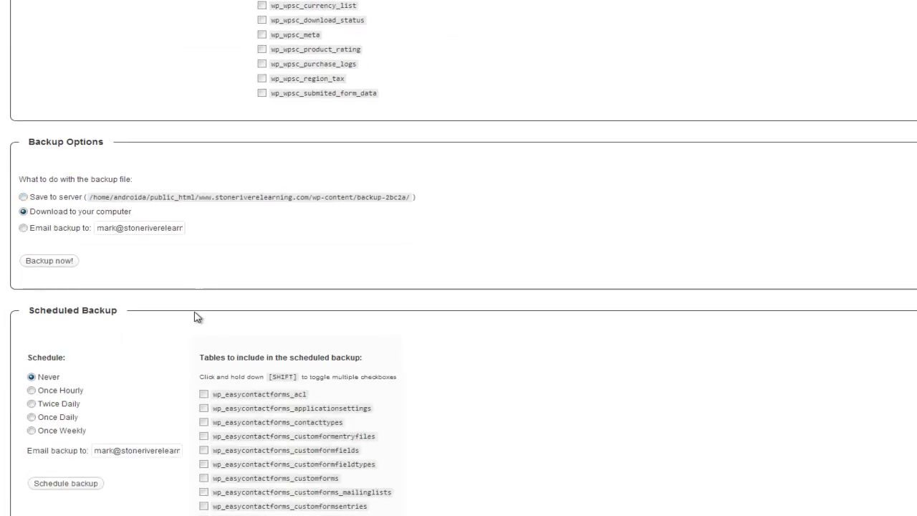
# Try the download and email options, then settle on 'Save to server' as the destination.
pyautogui.scroll(-3)
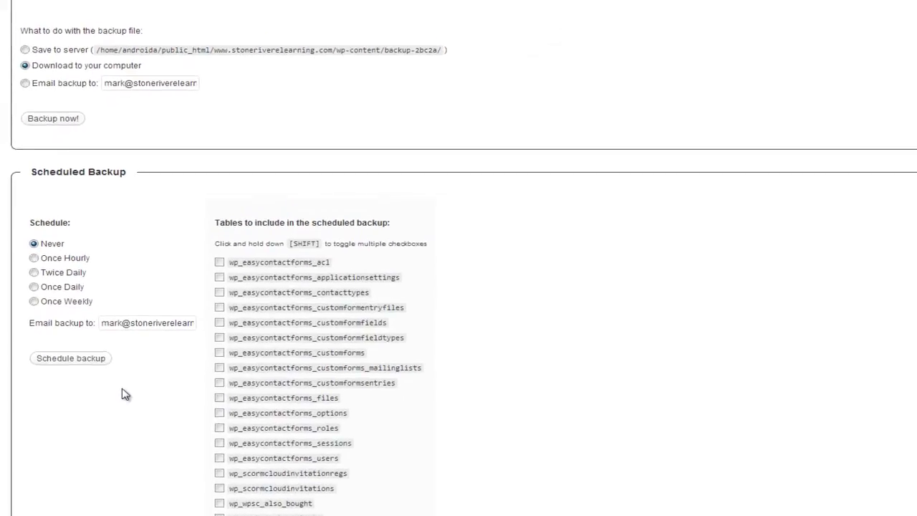
pyautogui.scroll(3)
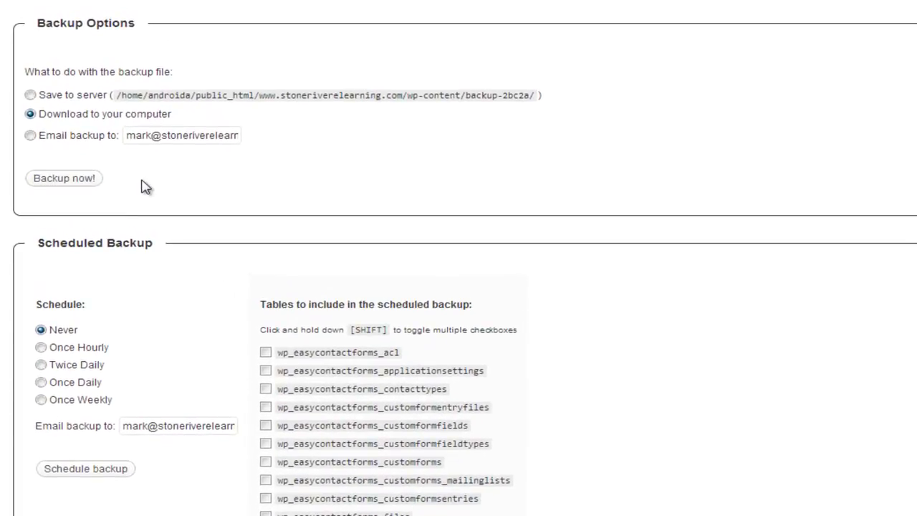
pyautogui.moveTo(68, 113)
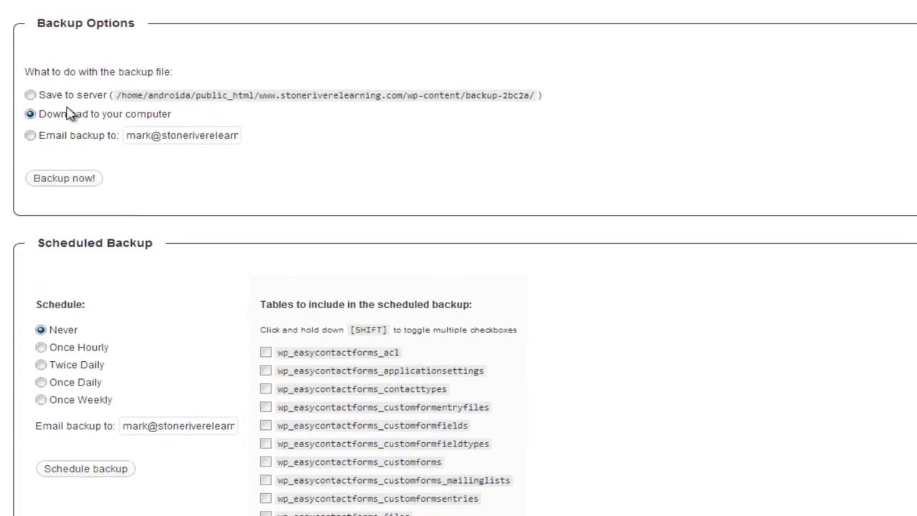
pyautogui.click(29, 96)
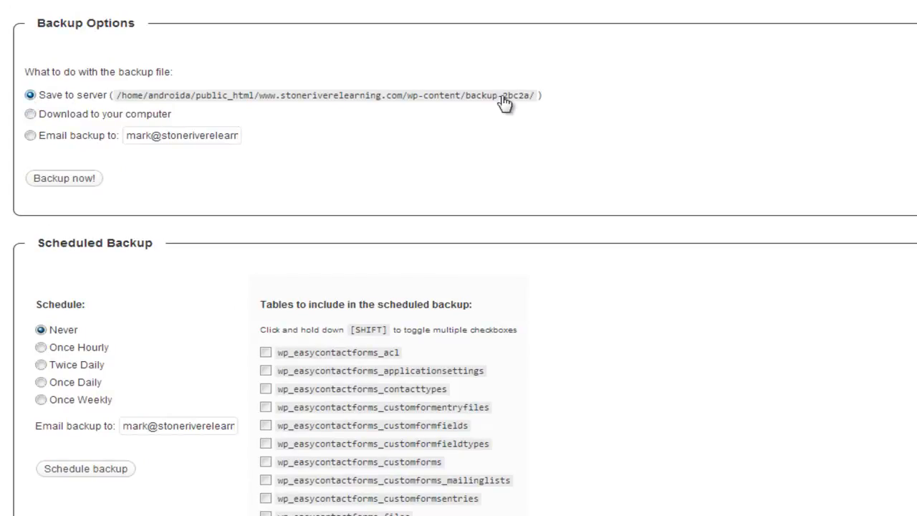
pyautogui.moveTo(284, 112)
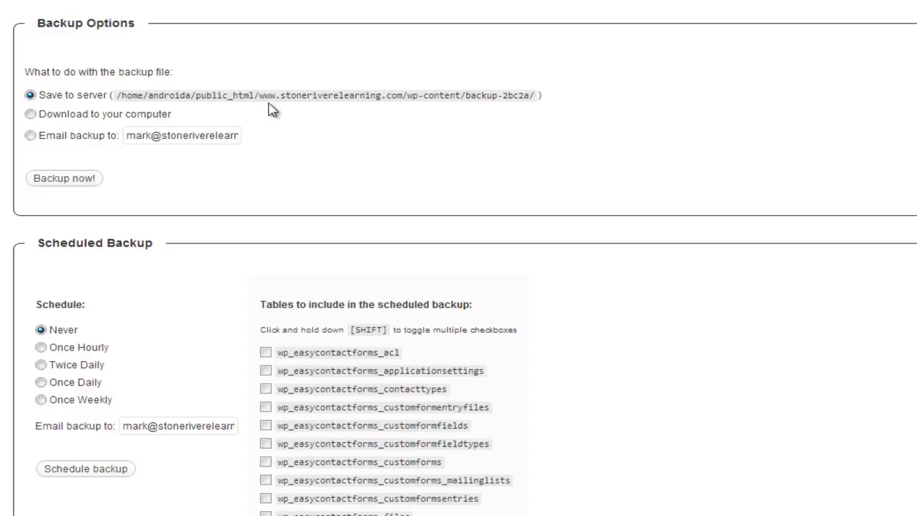
pyautogui.moveTo(347, 128)
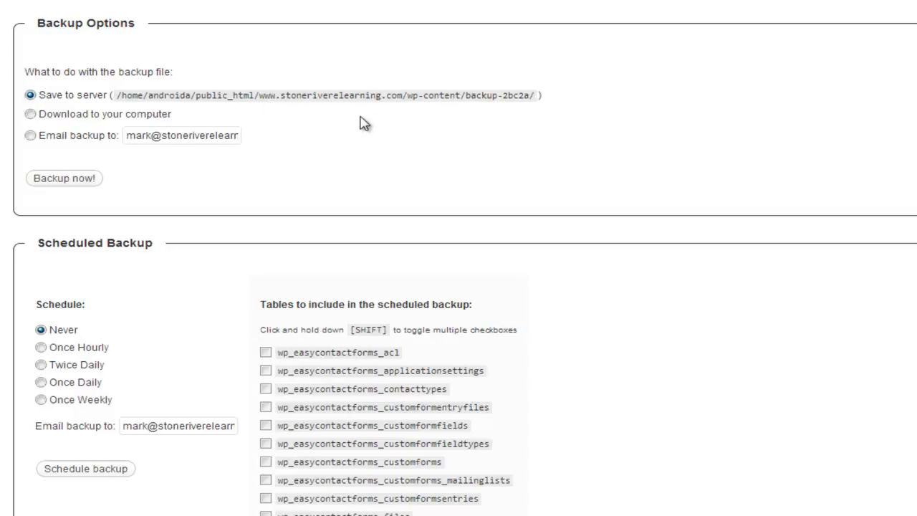
pyautogui.click(28, 114)
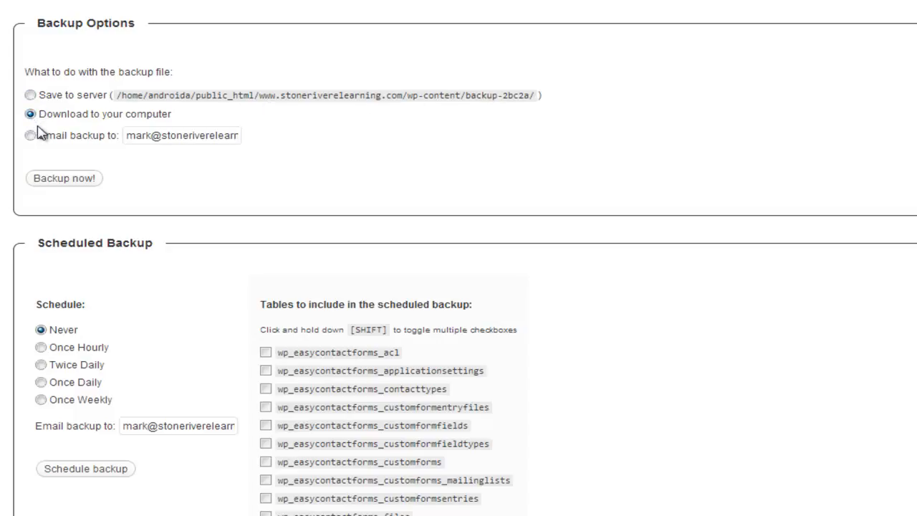
pyautogui.click(29, 135)
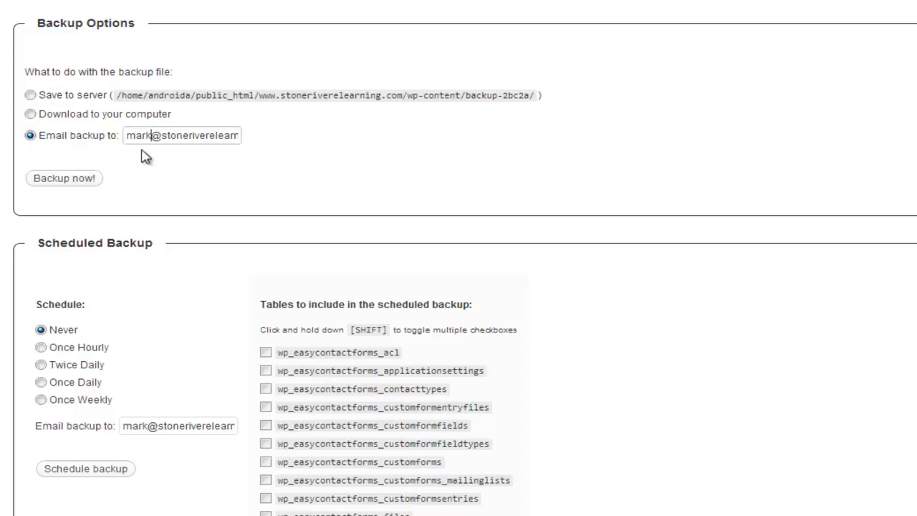
pyautogui.moveTo(125, 196)
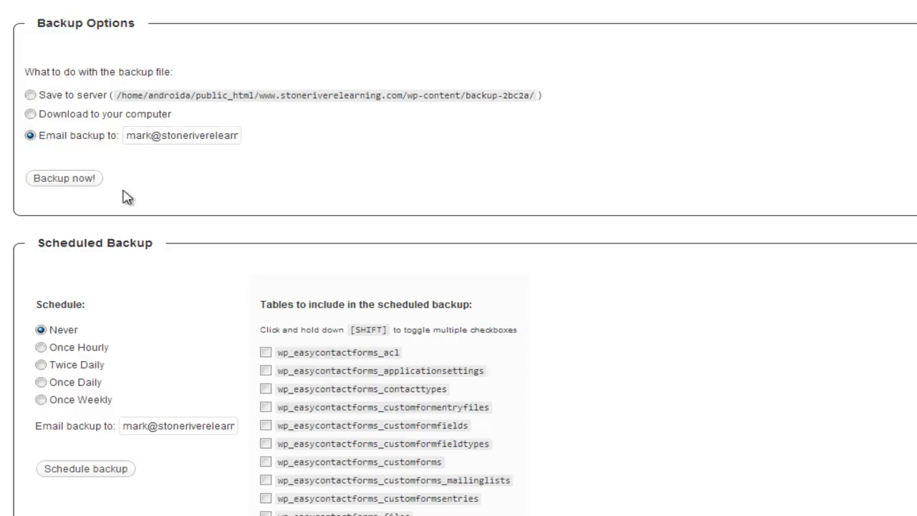
pyautogui.moveTo(155, 180)
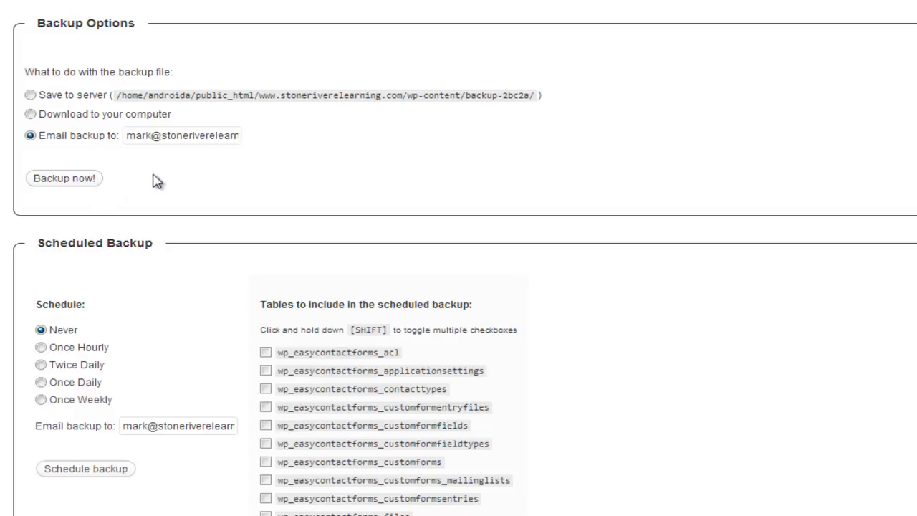
pyautogui.click(29, 96)
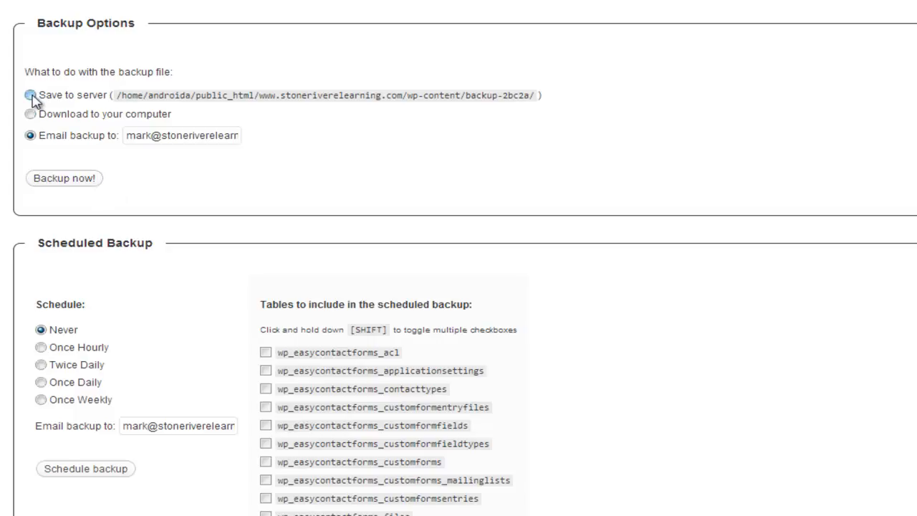
pyautogui.click(29, 96)
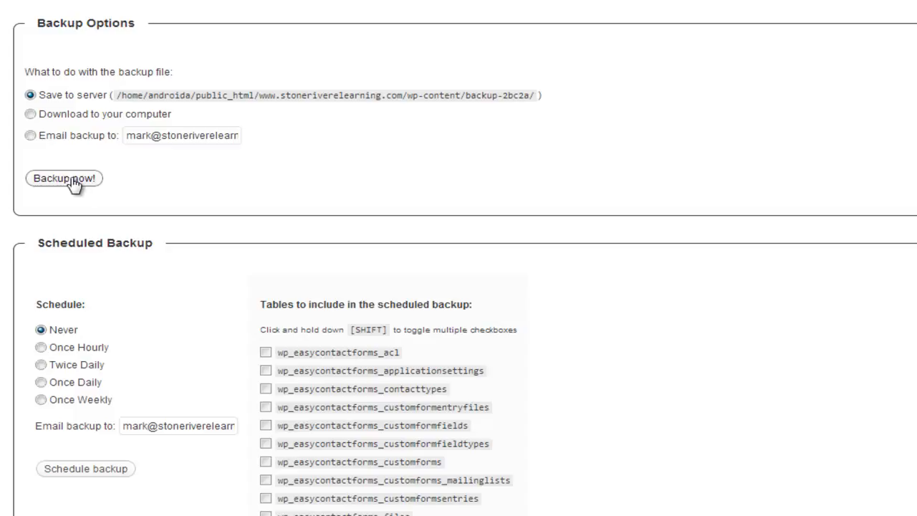
# Start the manual database backup with 'Backup now!'.
pyautogui.click(65, 178)
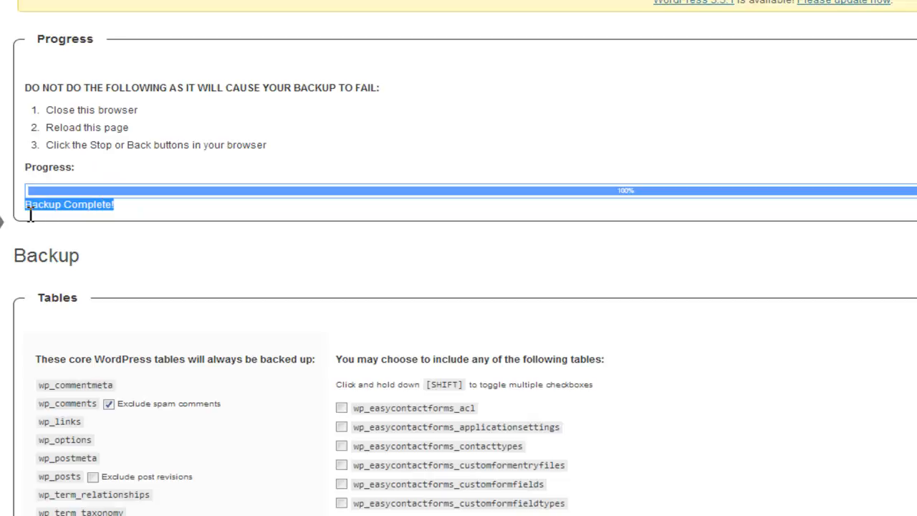
# Once the backup reaches 100% complete, scroll back down to Backup Options.
pyautogui.scroll(-3)
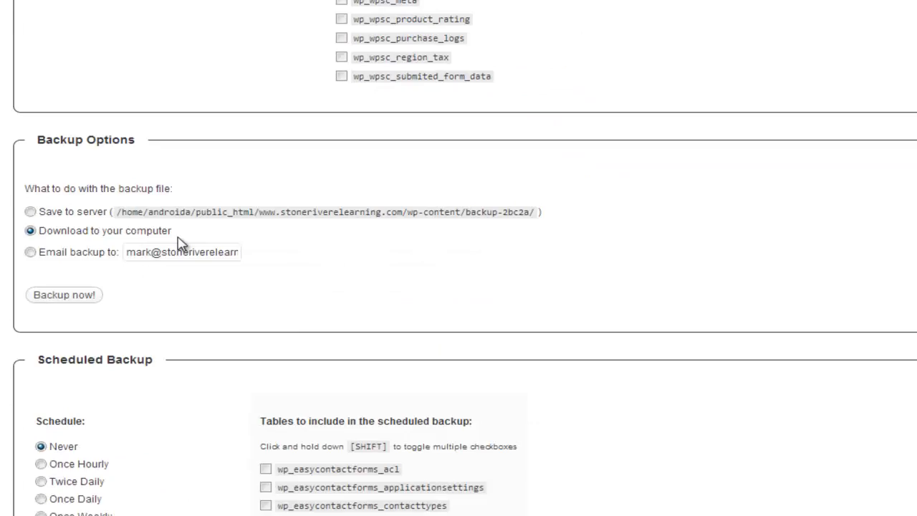
# Select 'Once Weekly' under Scheduled Backup and click into the Email backup to field.
pyautogui.scroll(-3)
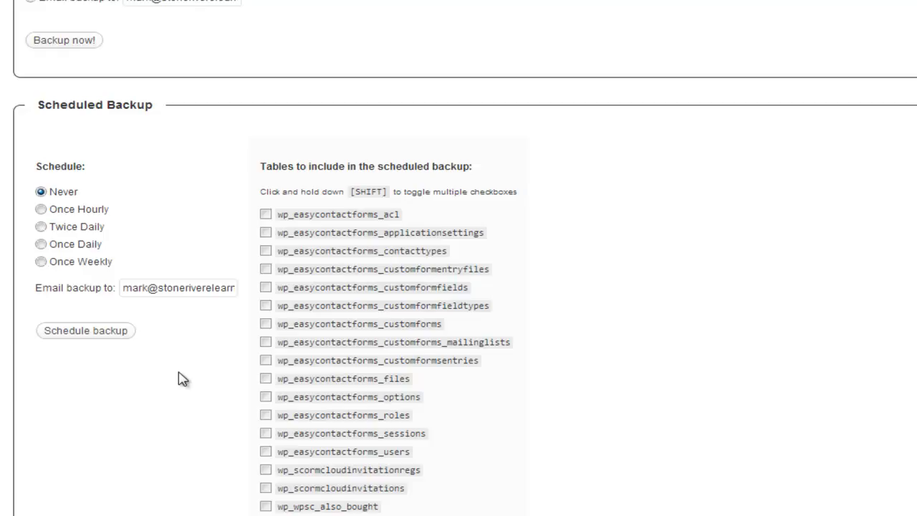
pyautogui.moveTo(223, 282)
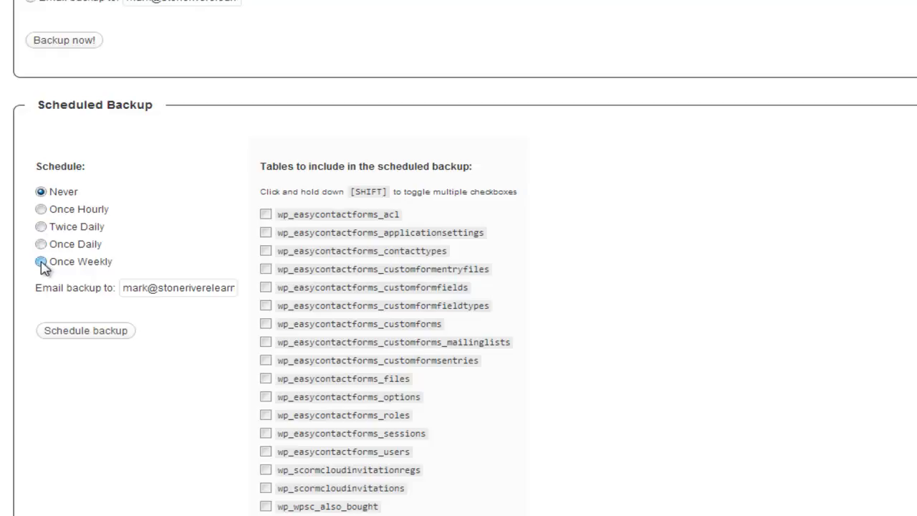
pyautogui.click(41, 262)
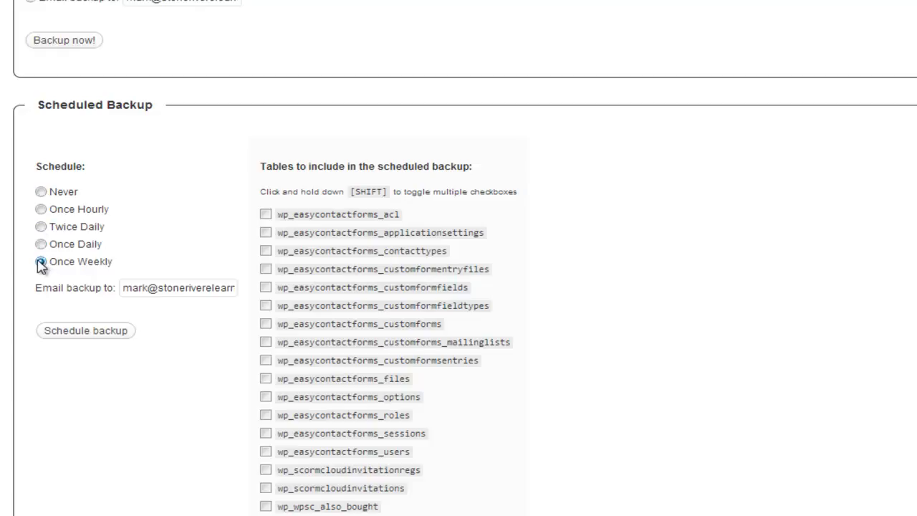
pyautogui.click(41, 261)
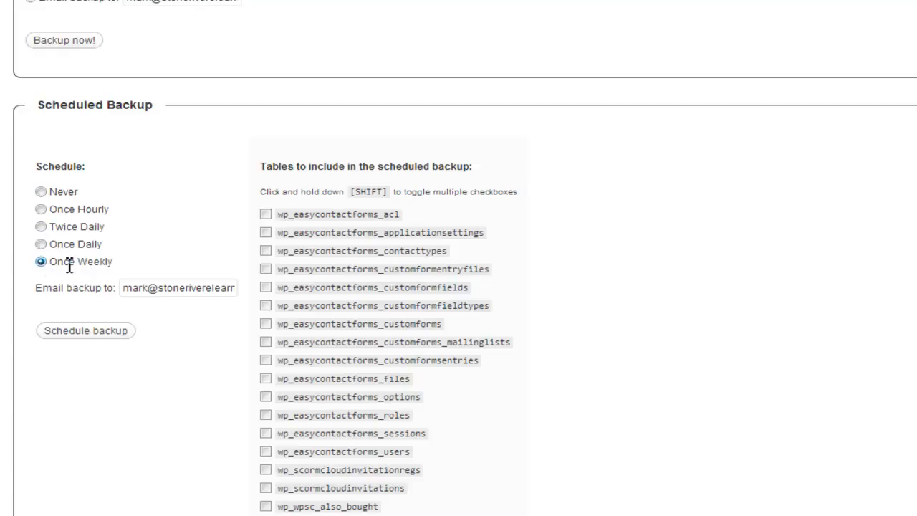
pyautogui.click(179, 288)
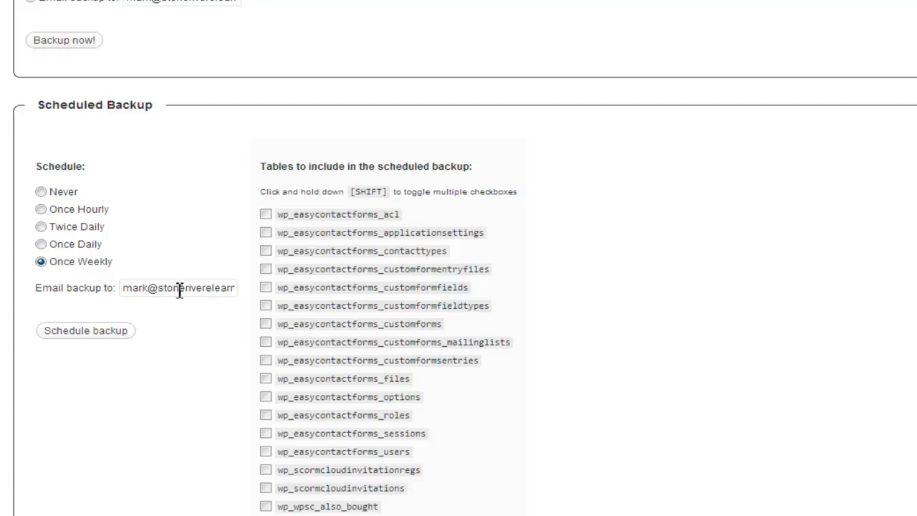